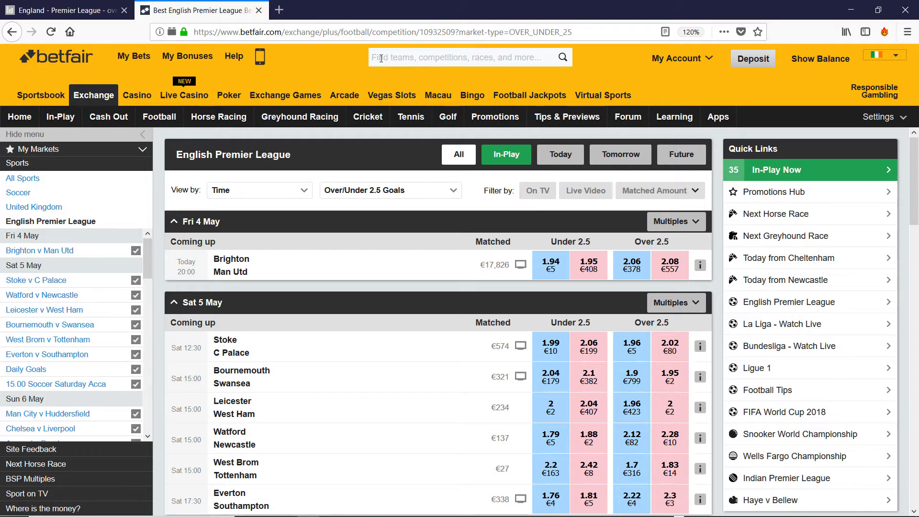
mouse_move(328, 179)
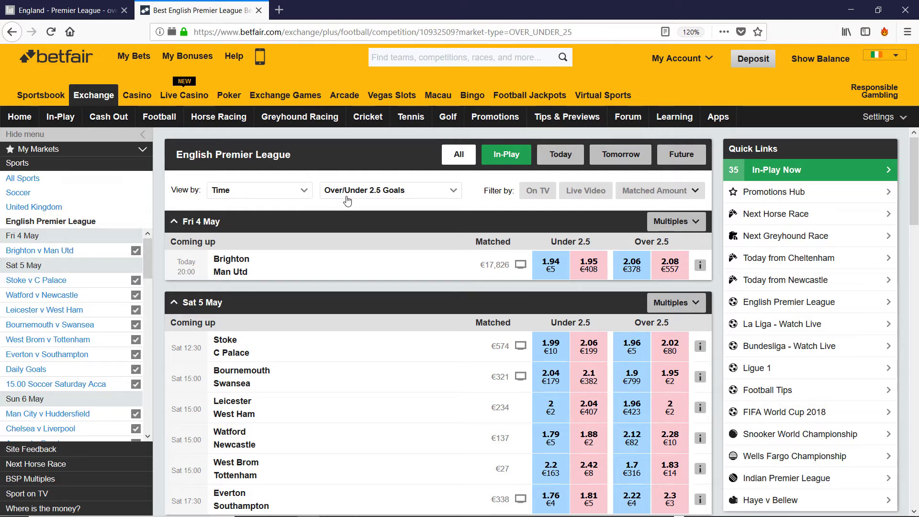
mouse_move(361, 286)
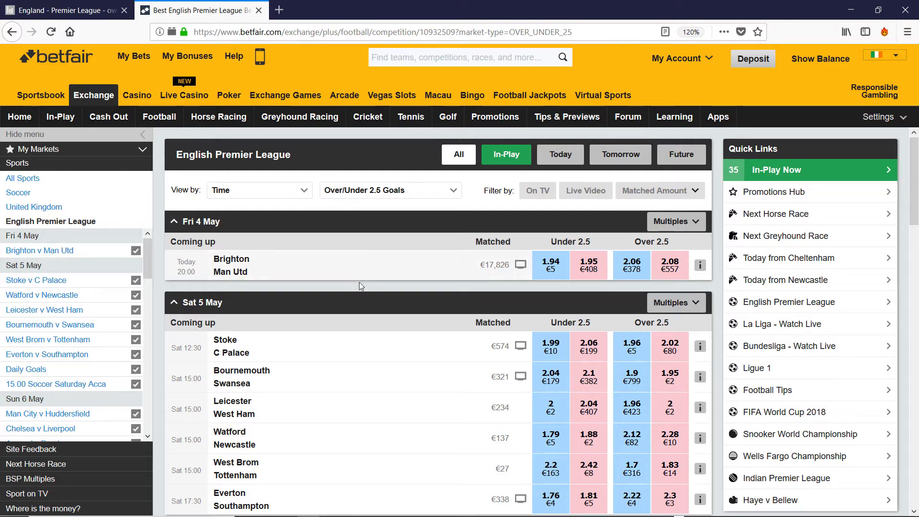
mouse_move(394, 304)
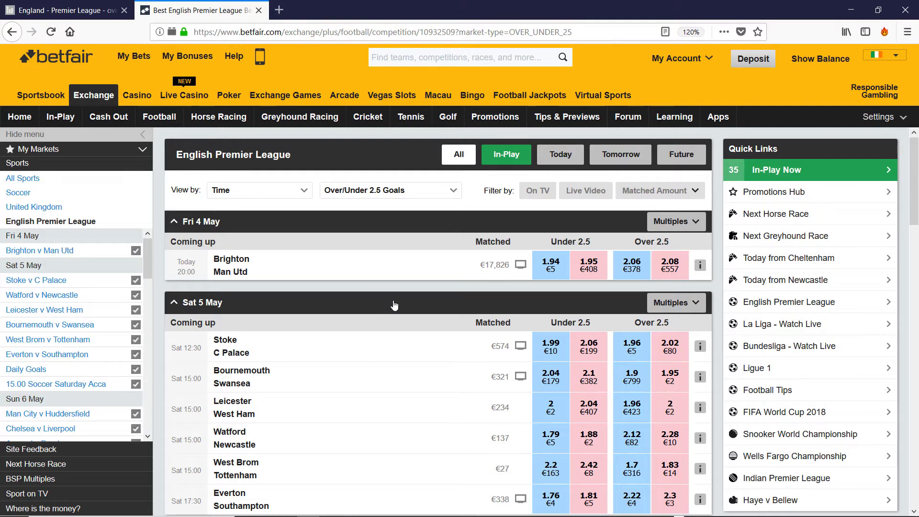
mouse_move(630, 271)
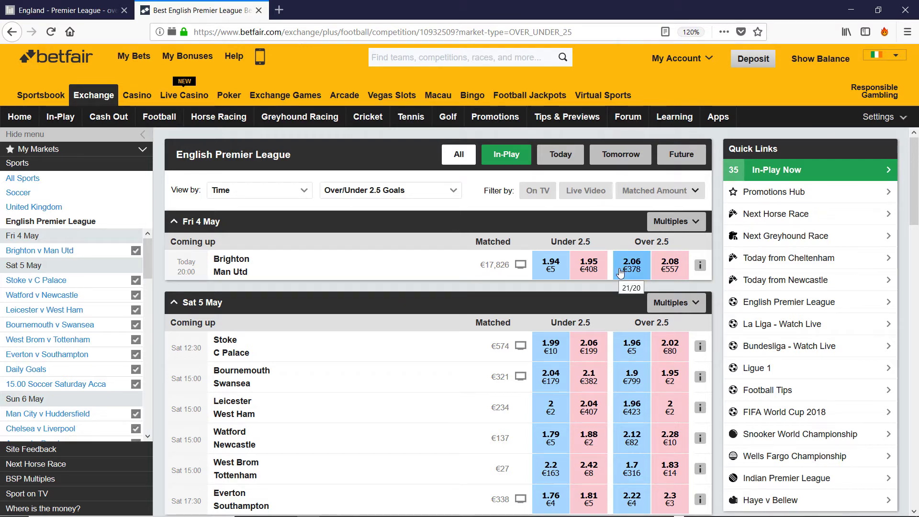
mouse_move(530, 239)
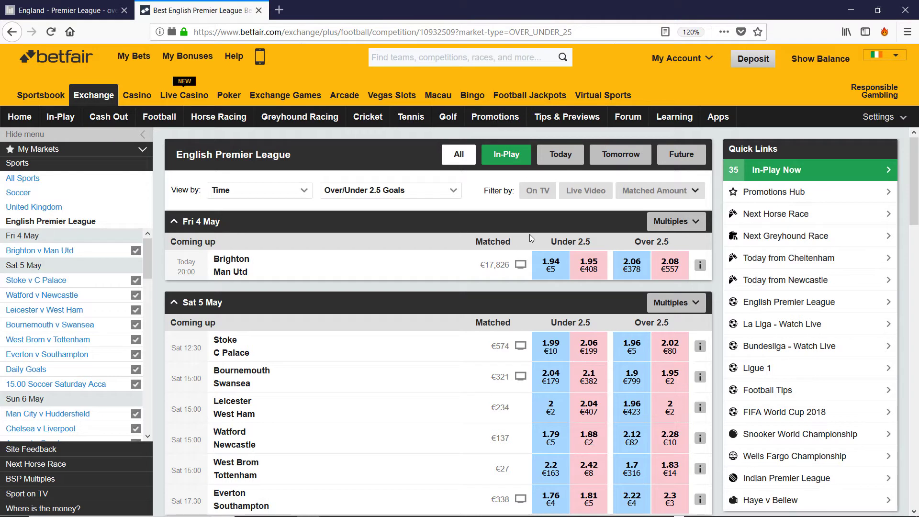
mouse_move(269, 350)
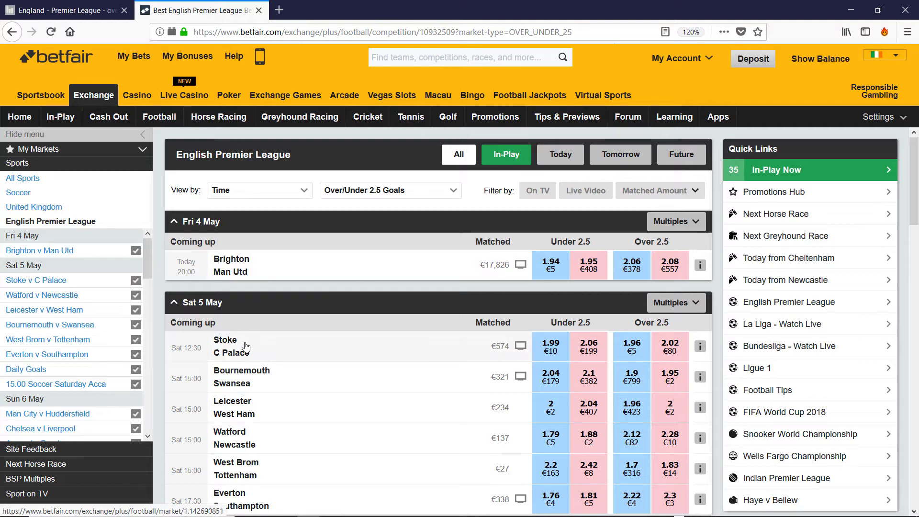
mouse_move(231, 383)
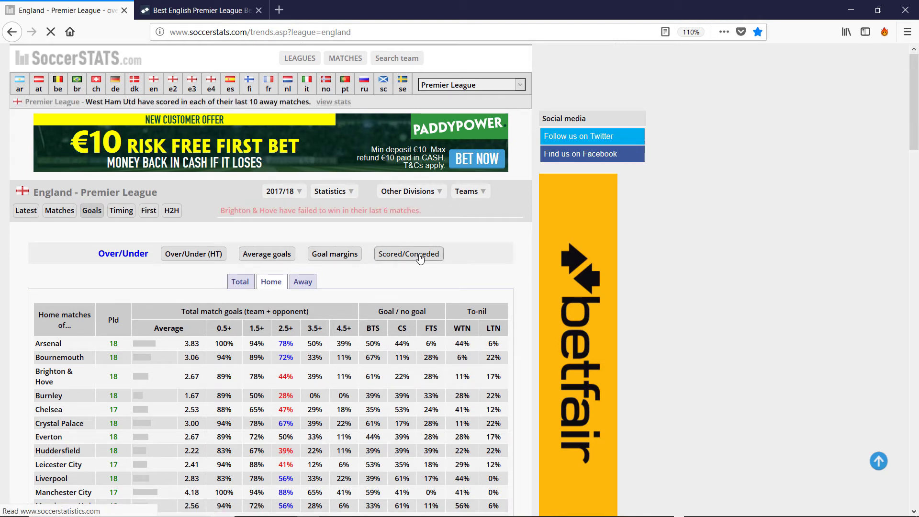
View the scored/conceded goals table for home matches, then for away matches
click(407, 253)
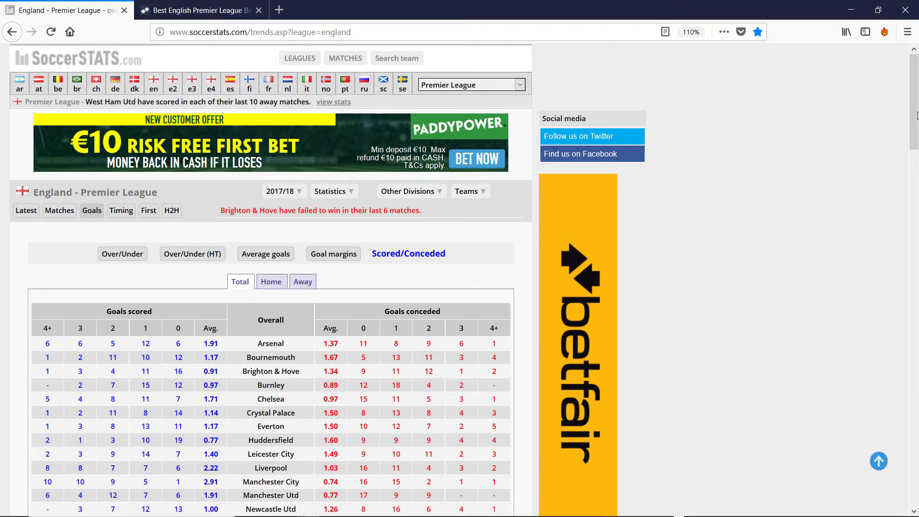
scroll(down, 3)
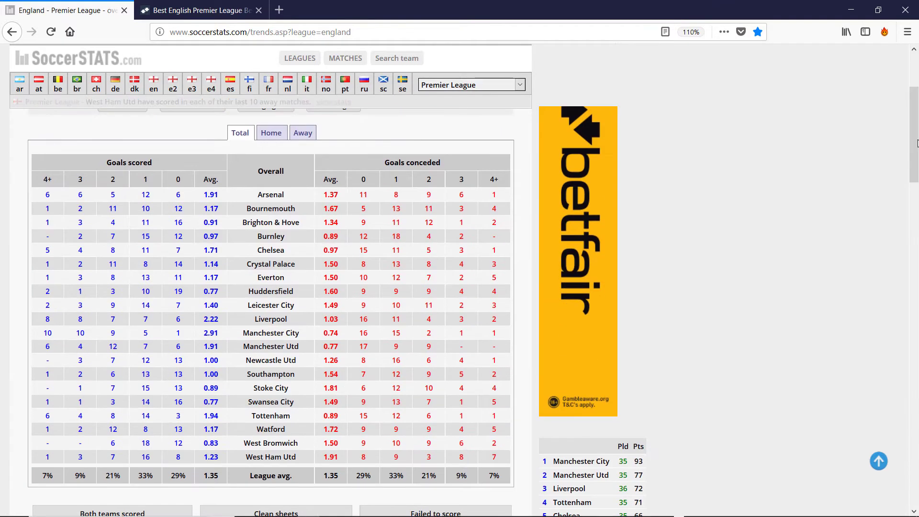
click(270, 133)
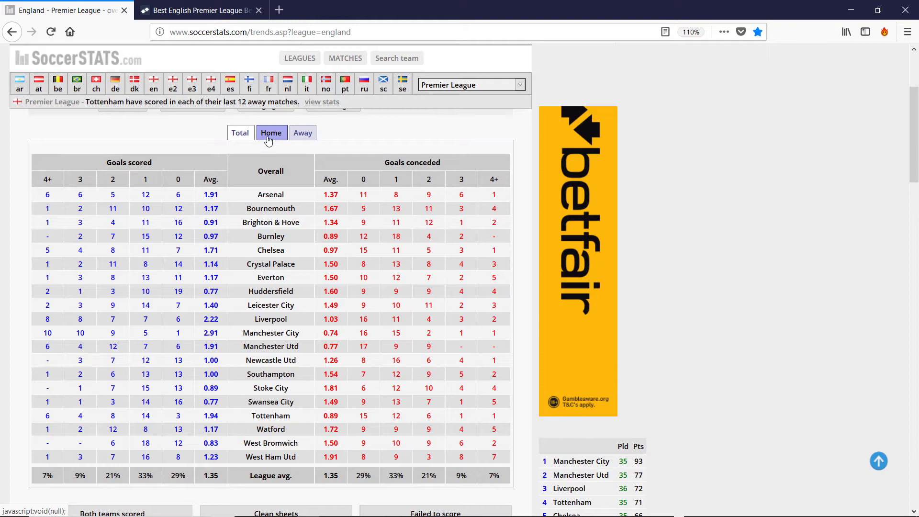
click(303, 132)
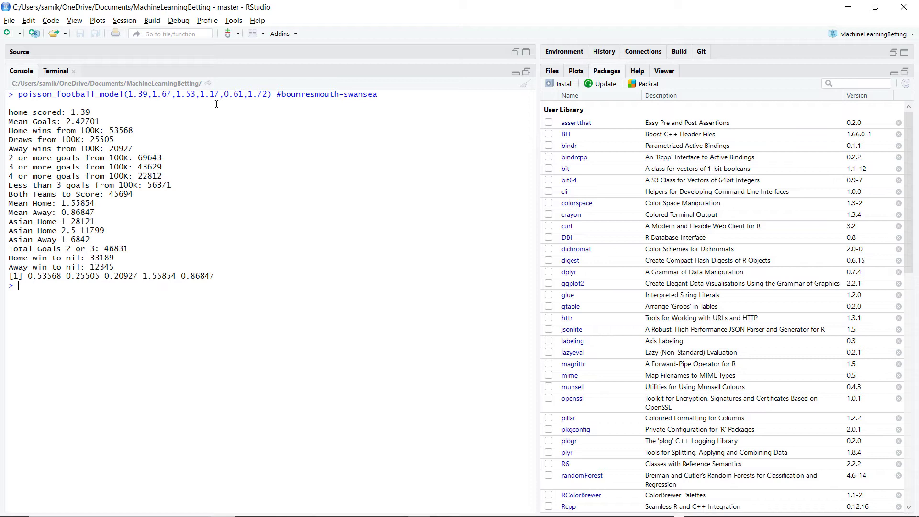
mouse_move(231, 109)
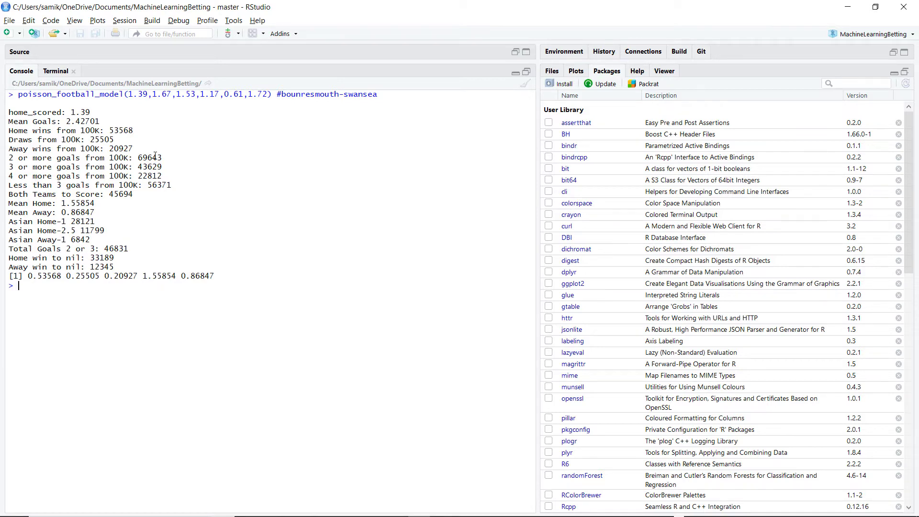
mouse_move(152, 157)
text(poisson_football_model(1.28,1.39,1.53,1.17,1.76,1.06) #brighton-man united)
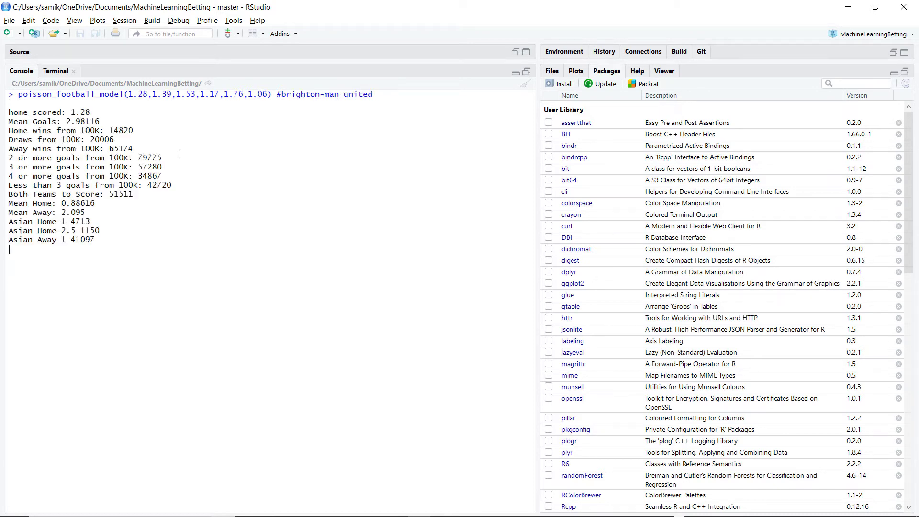
Run poisson_football_model(1.28,1.39,1.53,1.17,1.76,1.06) for Brighton v Man United
key(Return)
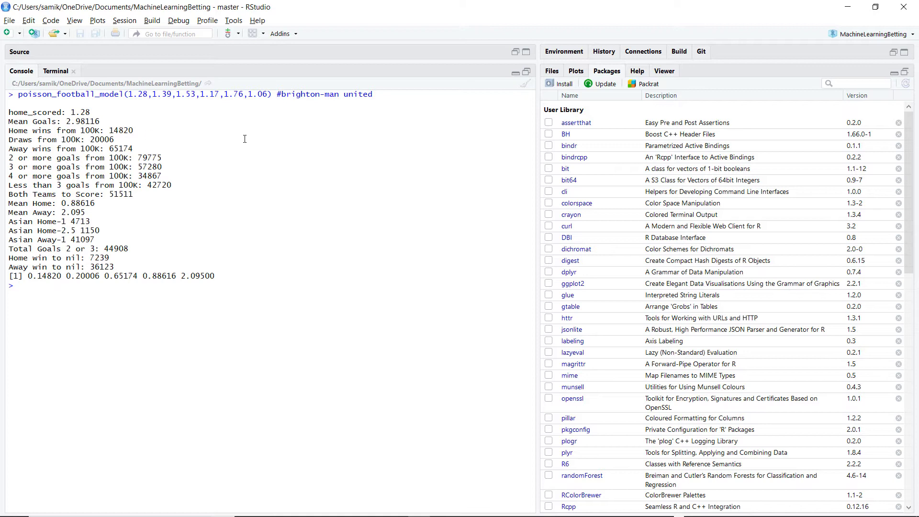
mouse_move(171, 129)
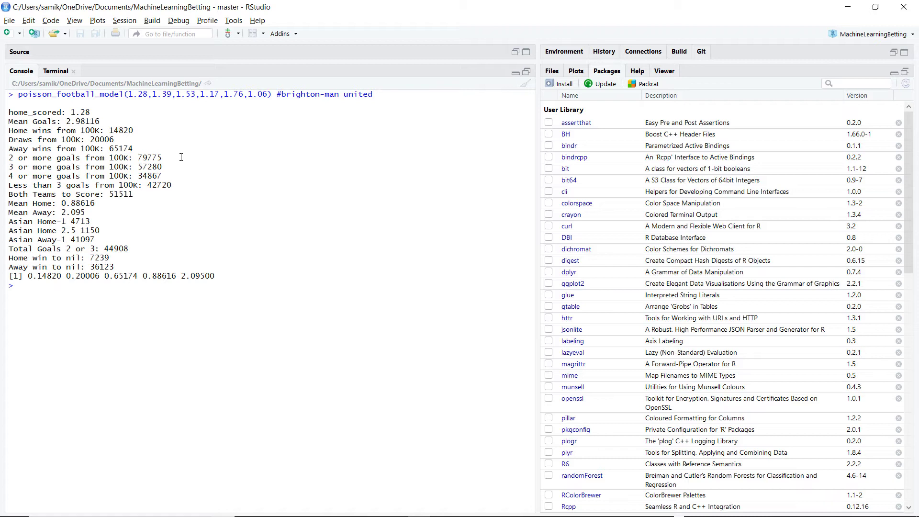
mouse_move(153, 157)
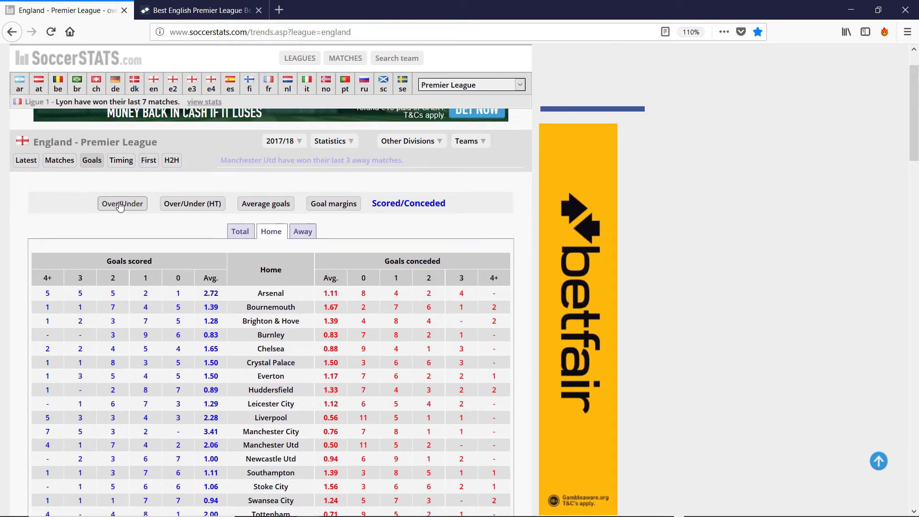
View the over/under goals table for home matches and away matches, comparing the two
click(122, 203)
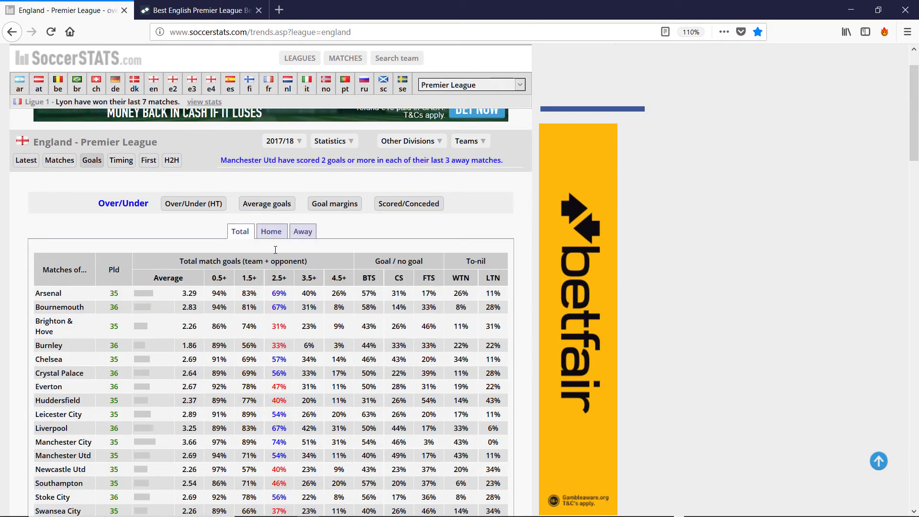
click(271, 231)
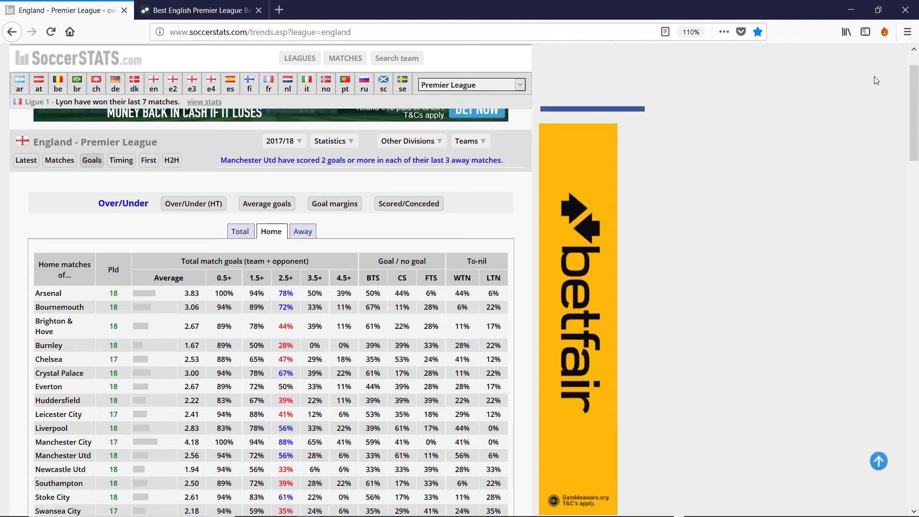
scroll(down, 3)
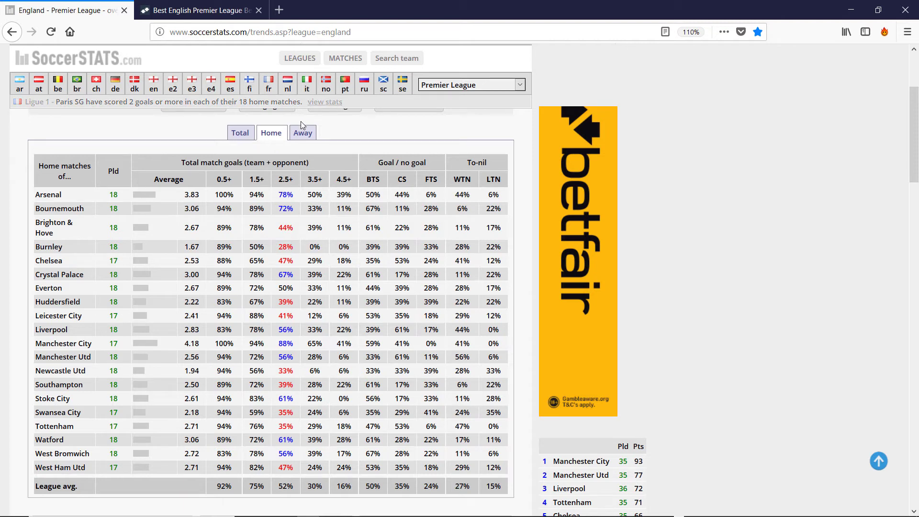
click(303, 132)
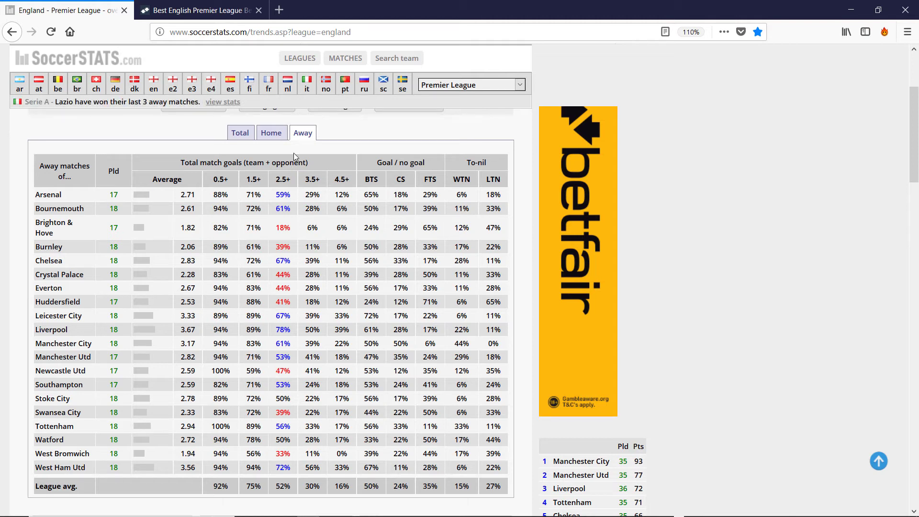
click(271, 132)
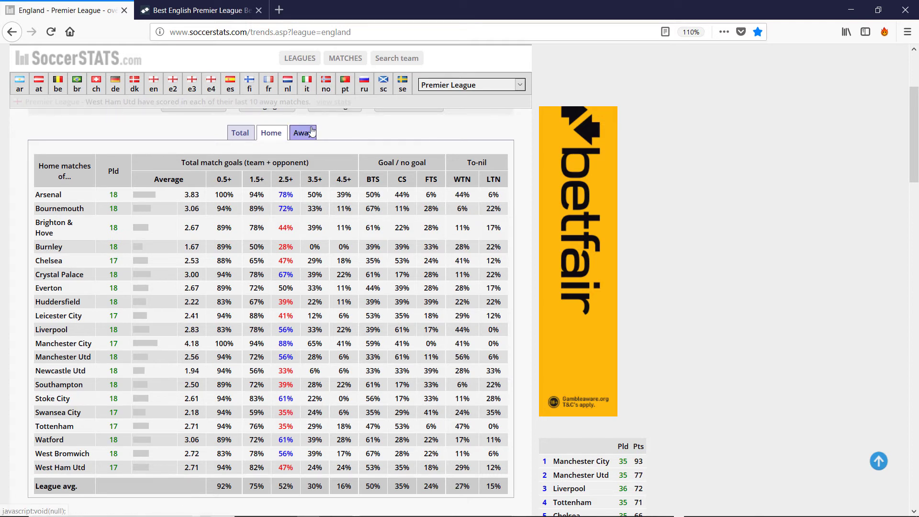
click(303, 132)
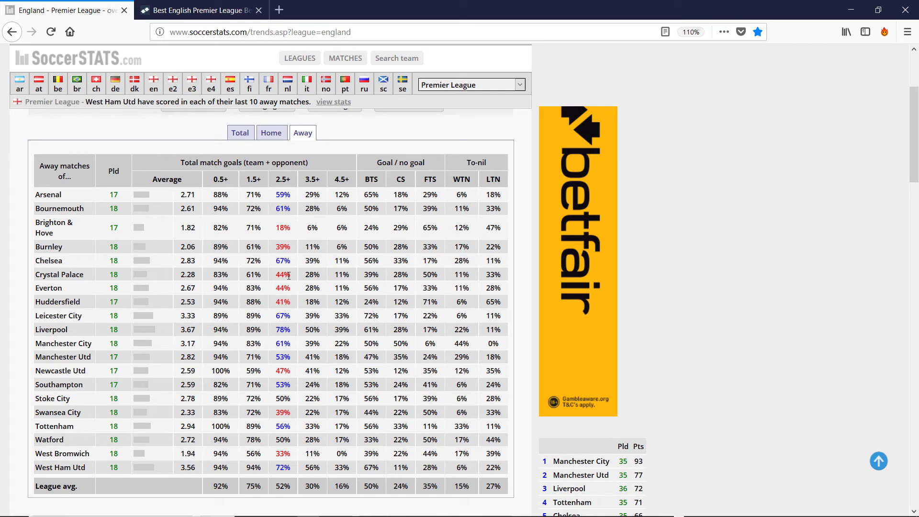
mouse_move(287, 288)
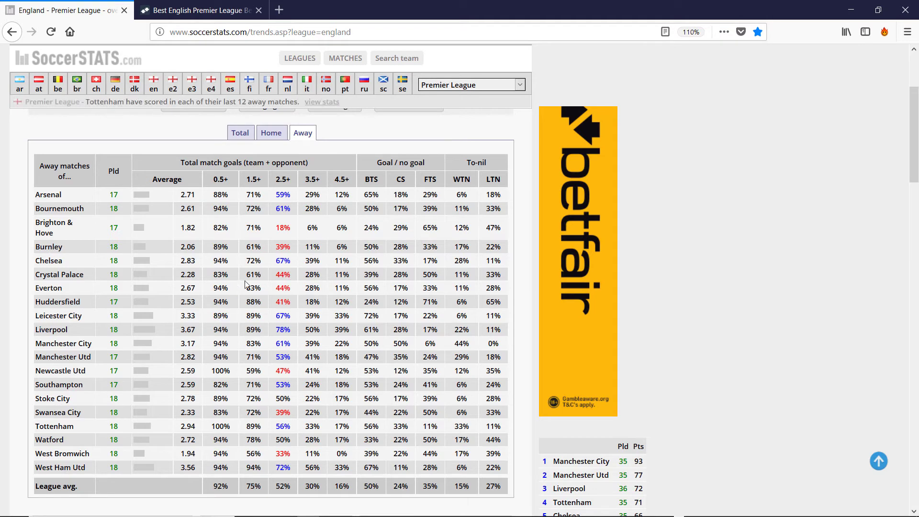
mouse_move(252, 287)
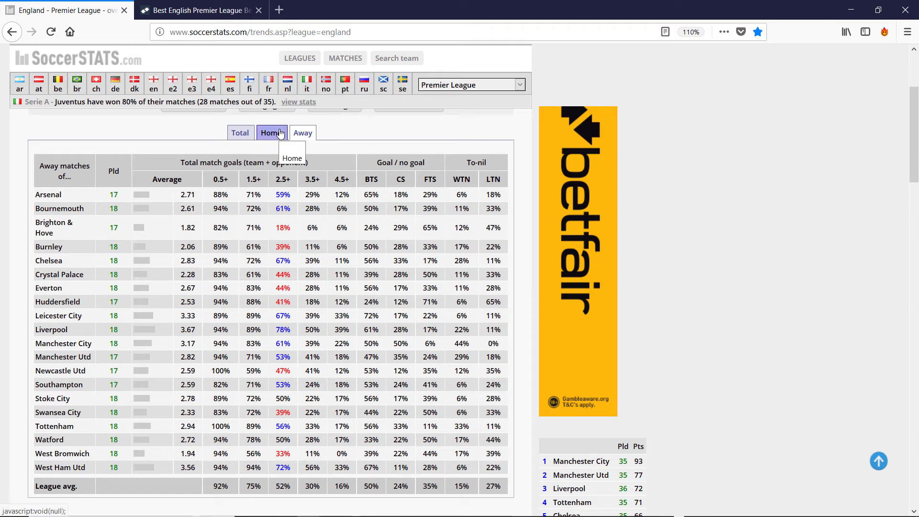
click(199, 9)
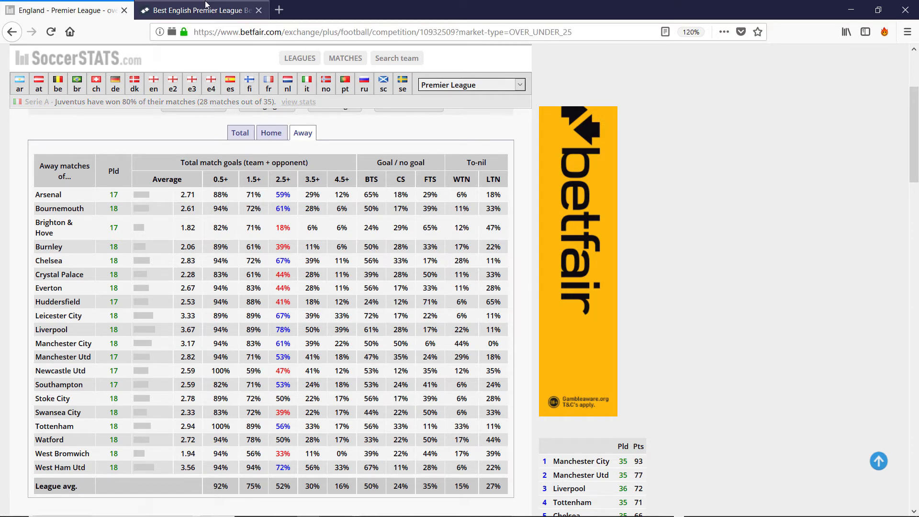
click(64, 10)
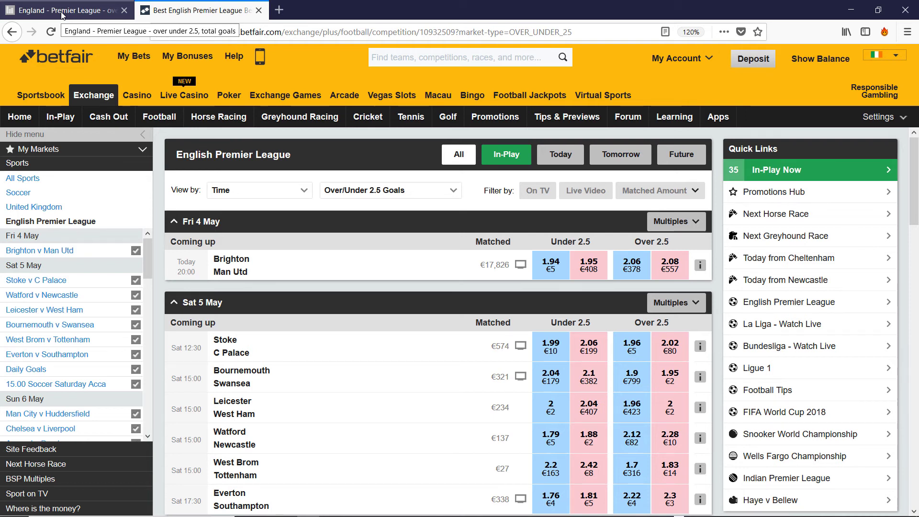
click(199, 10)
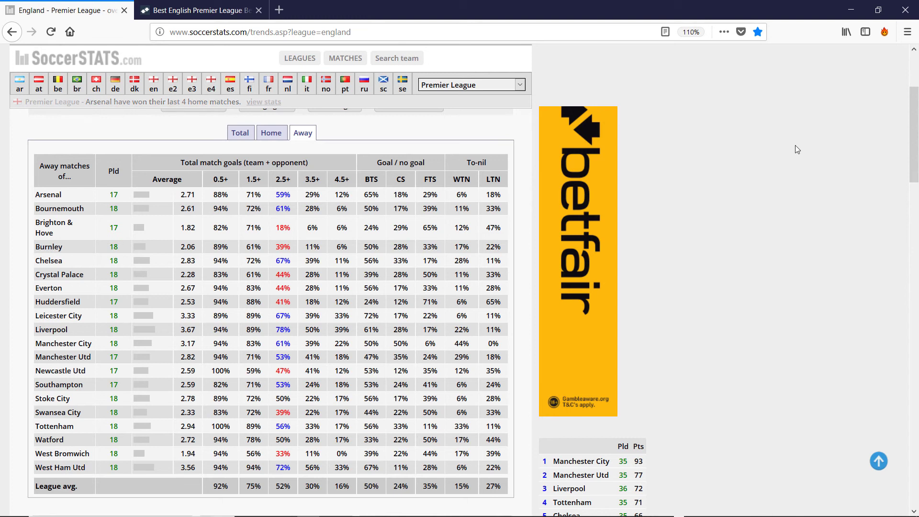
Scroll down to the both-teams-scored, clean sheets and failed-to-score tables beside the standings
scroll(down, 3)
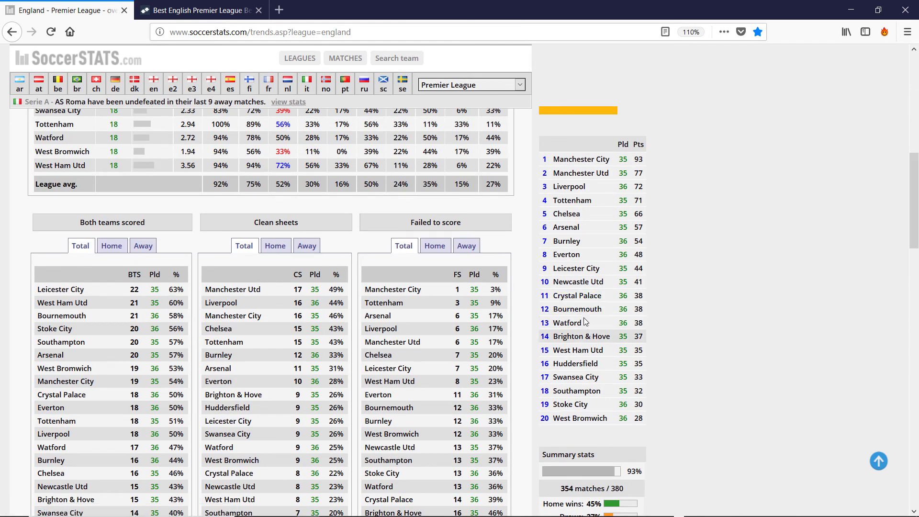
mouse_move(576, 309)
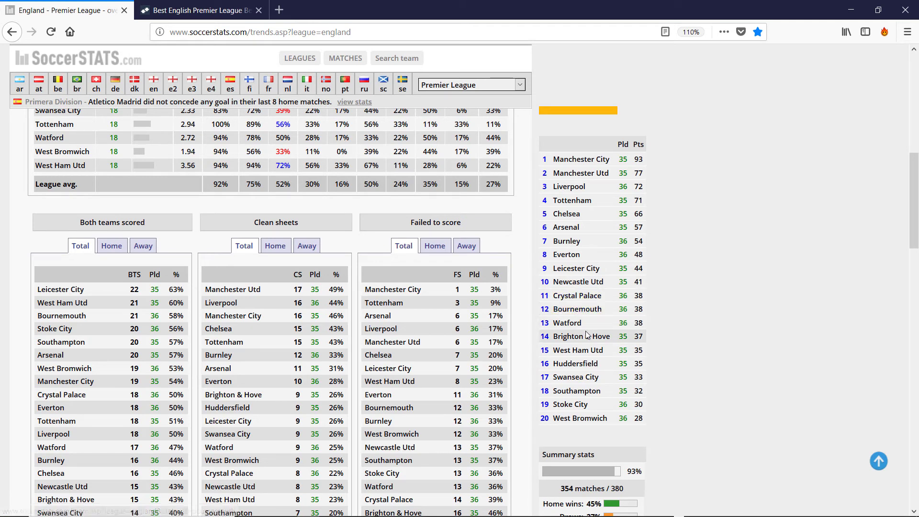
mouse_move(581, 336)
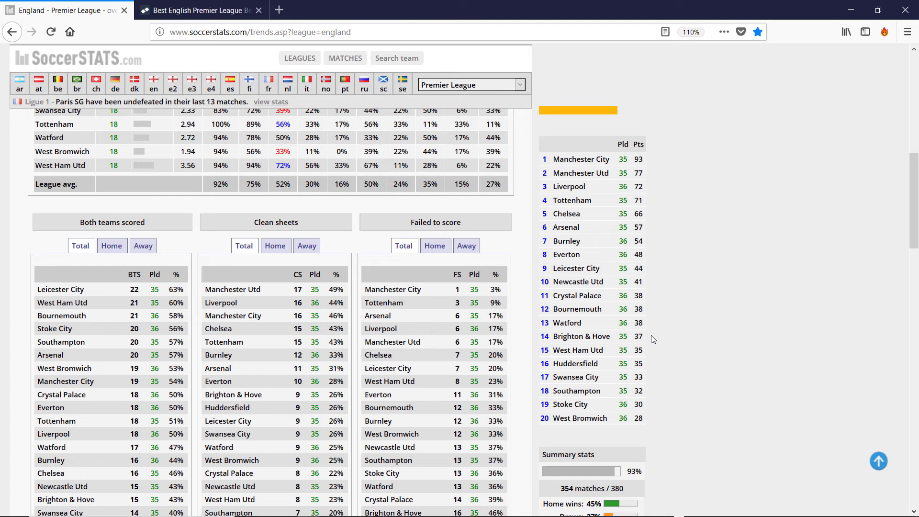
mouse_move(651, 340)
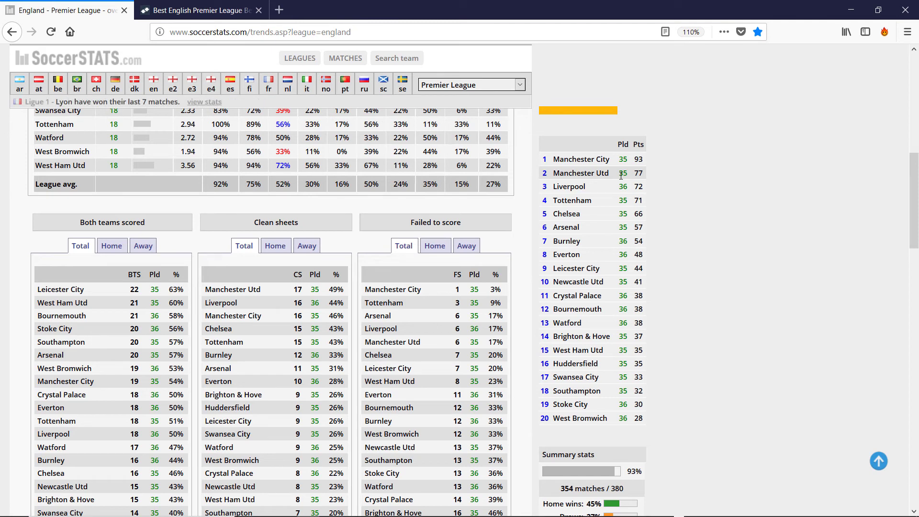
mouse_move(581, 173)
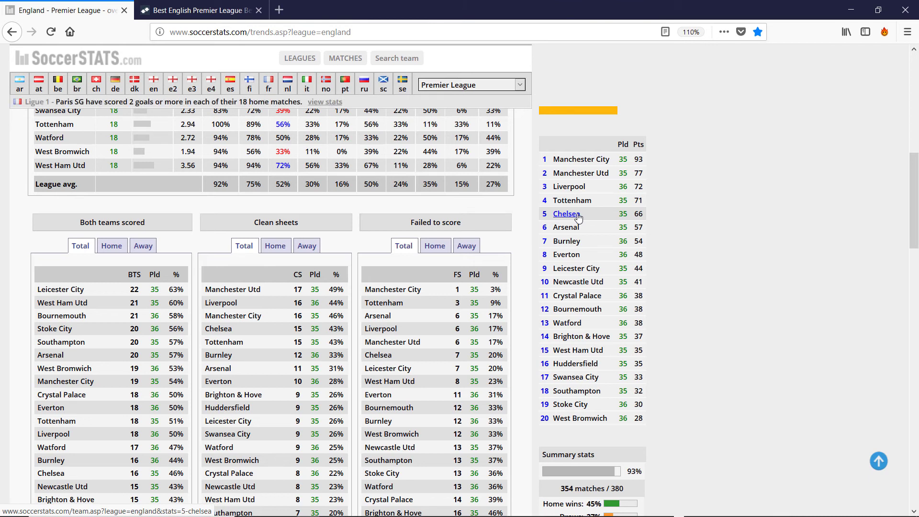
mouse_move(579, 218)
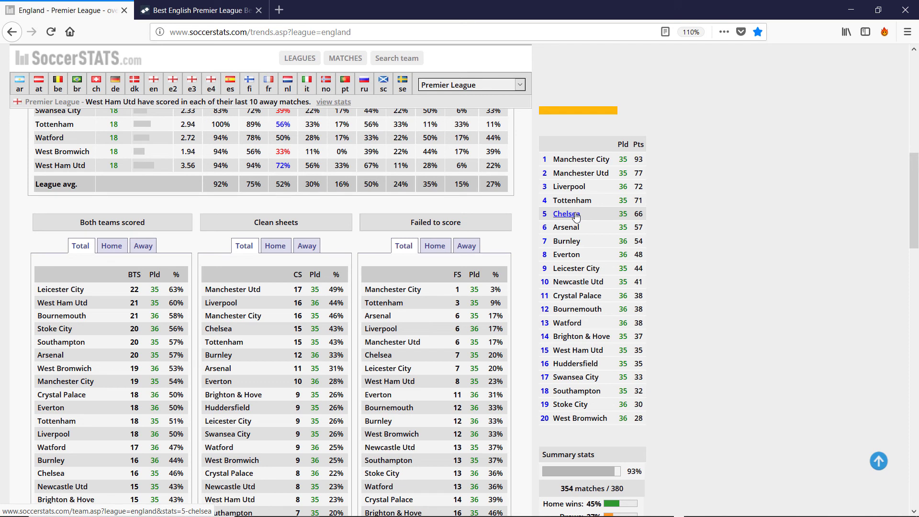
mouse_move(581, 173)
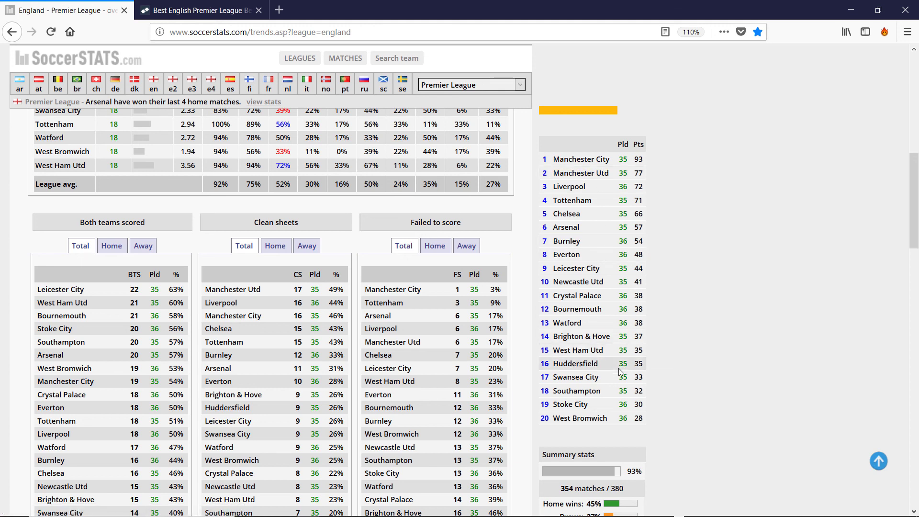
mouse_move(575, 376)
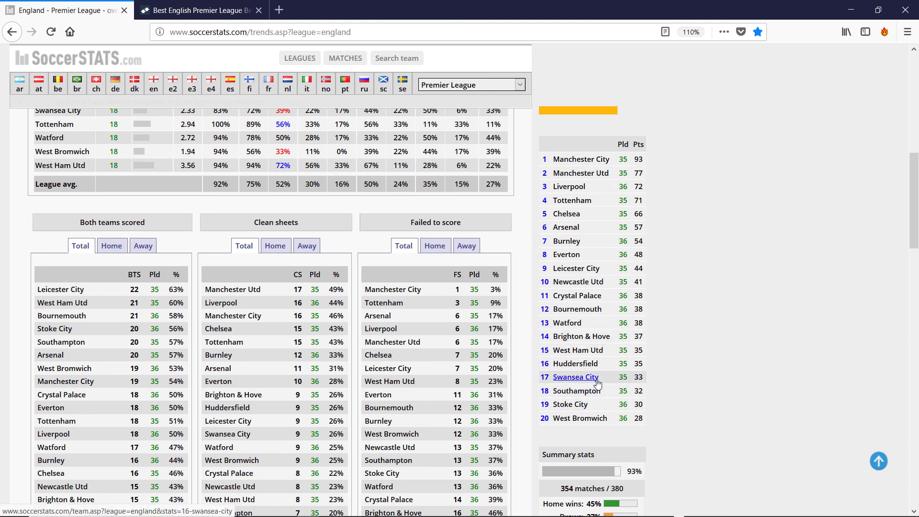